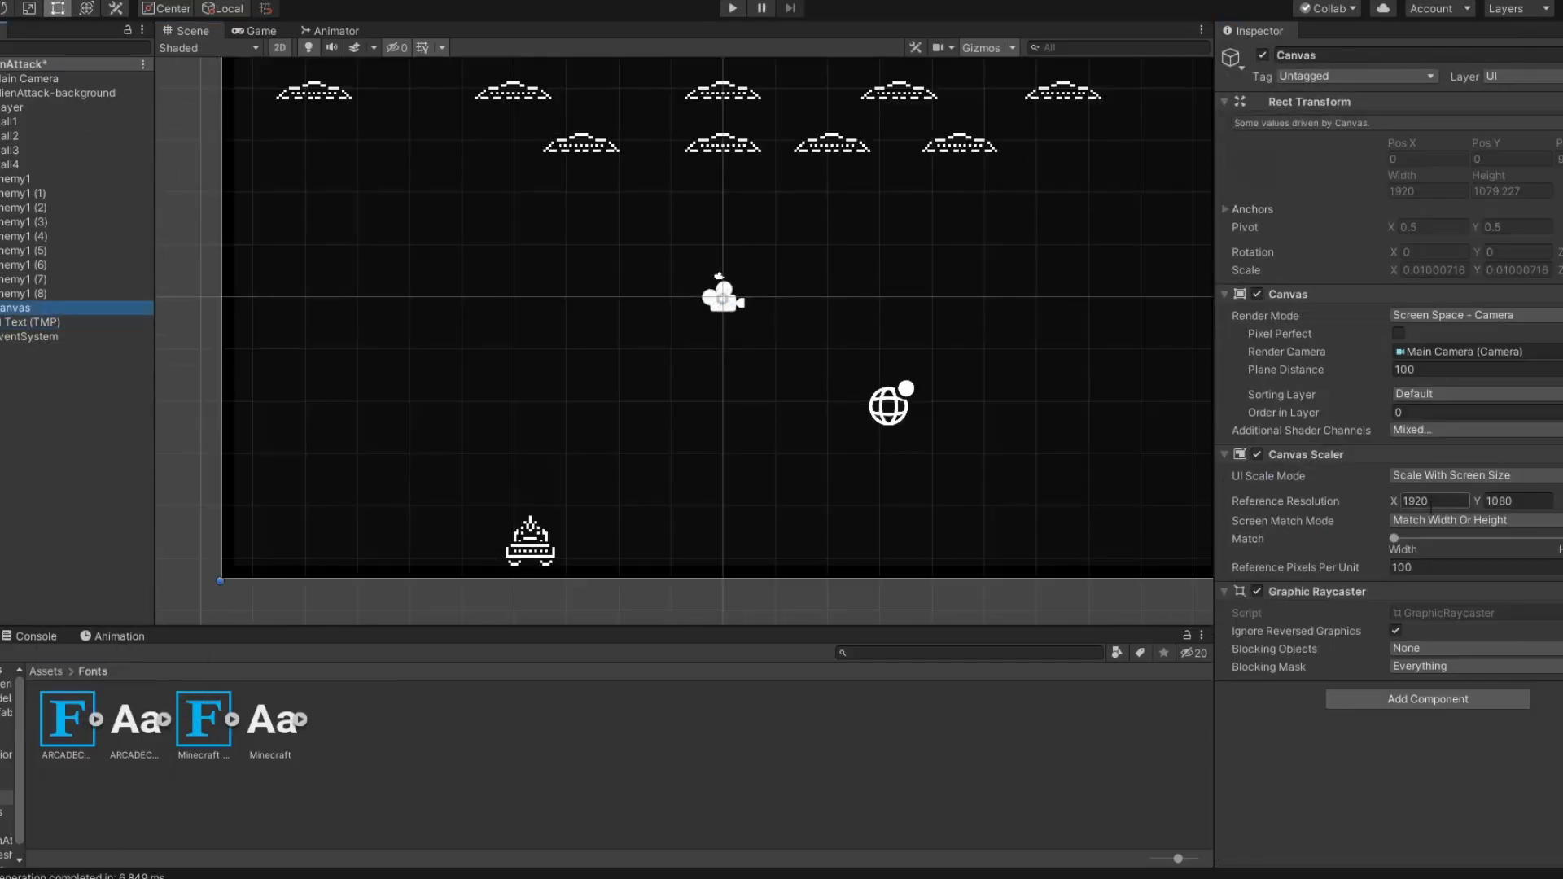
- Run the game in Play mode so the ALIEN ATTACK title screen with enemy ships appears
{"action": "left_click", "coordinate": [343, 29]}
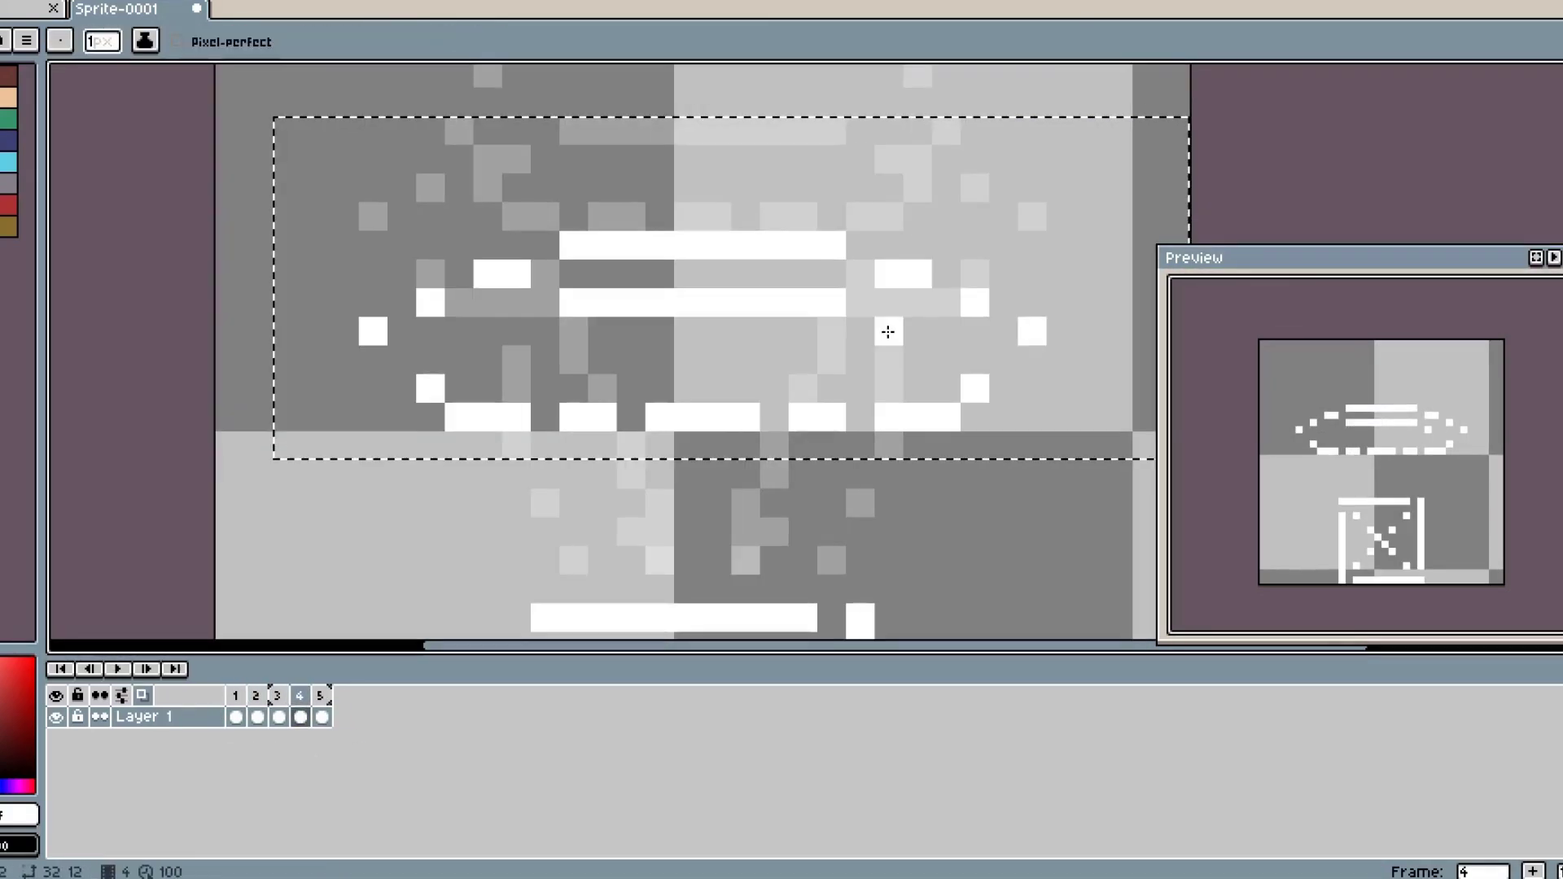
{"action": "left_click", "coordinate": [321, 695]}
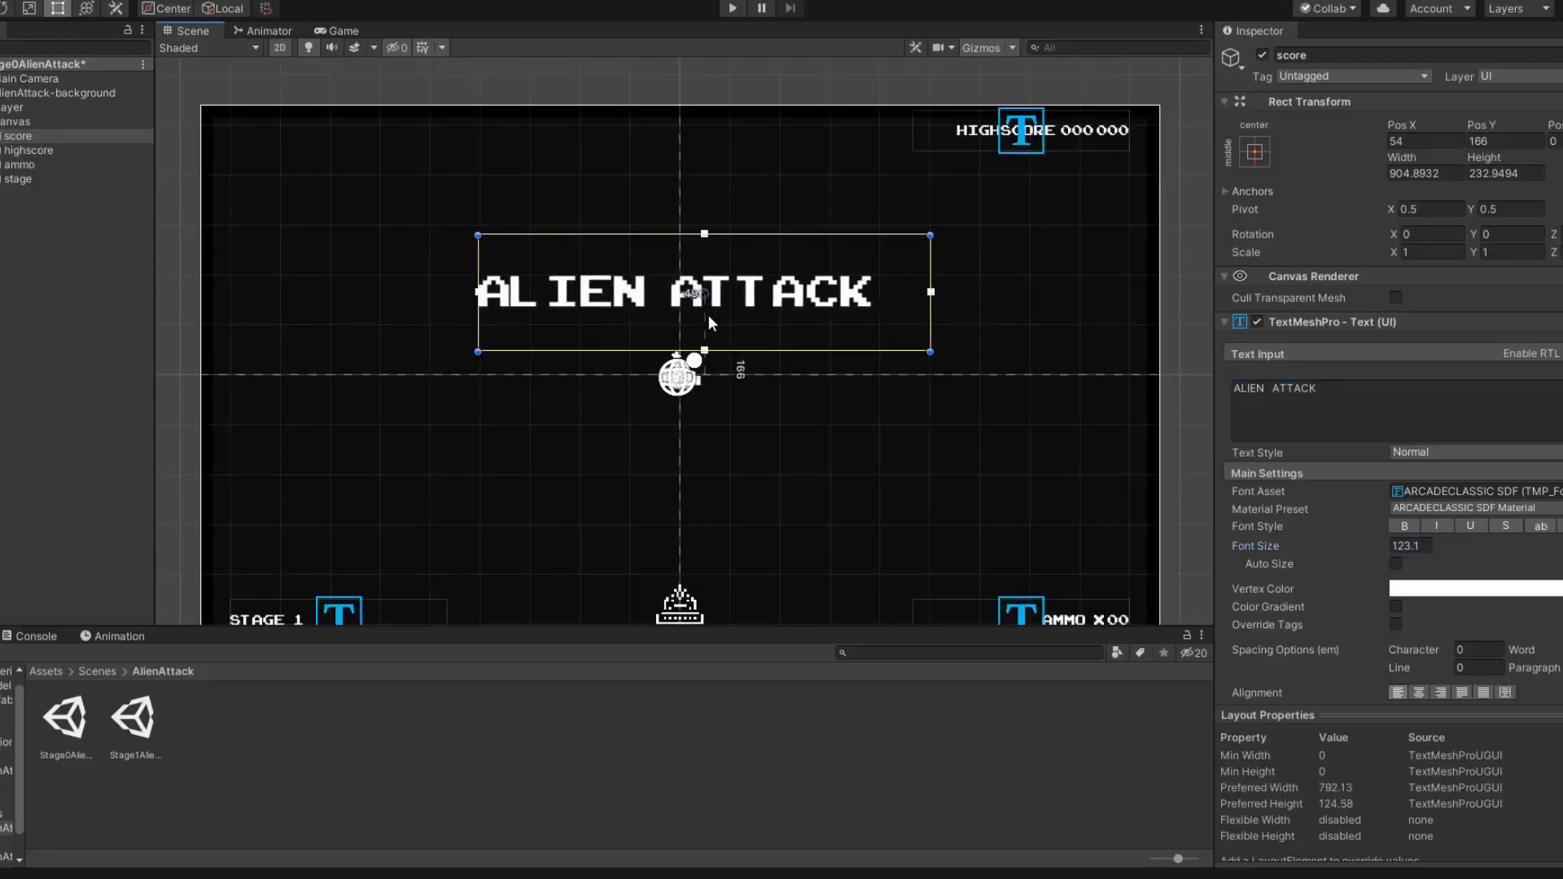
{"action": "left_click", "coordinate": [731, 10]}
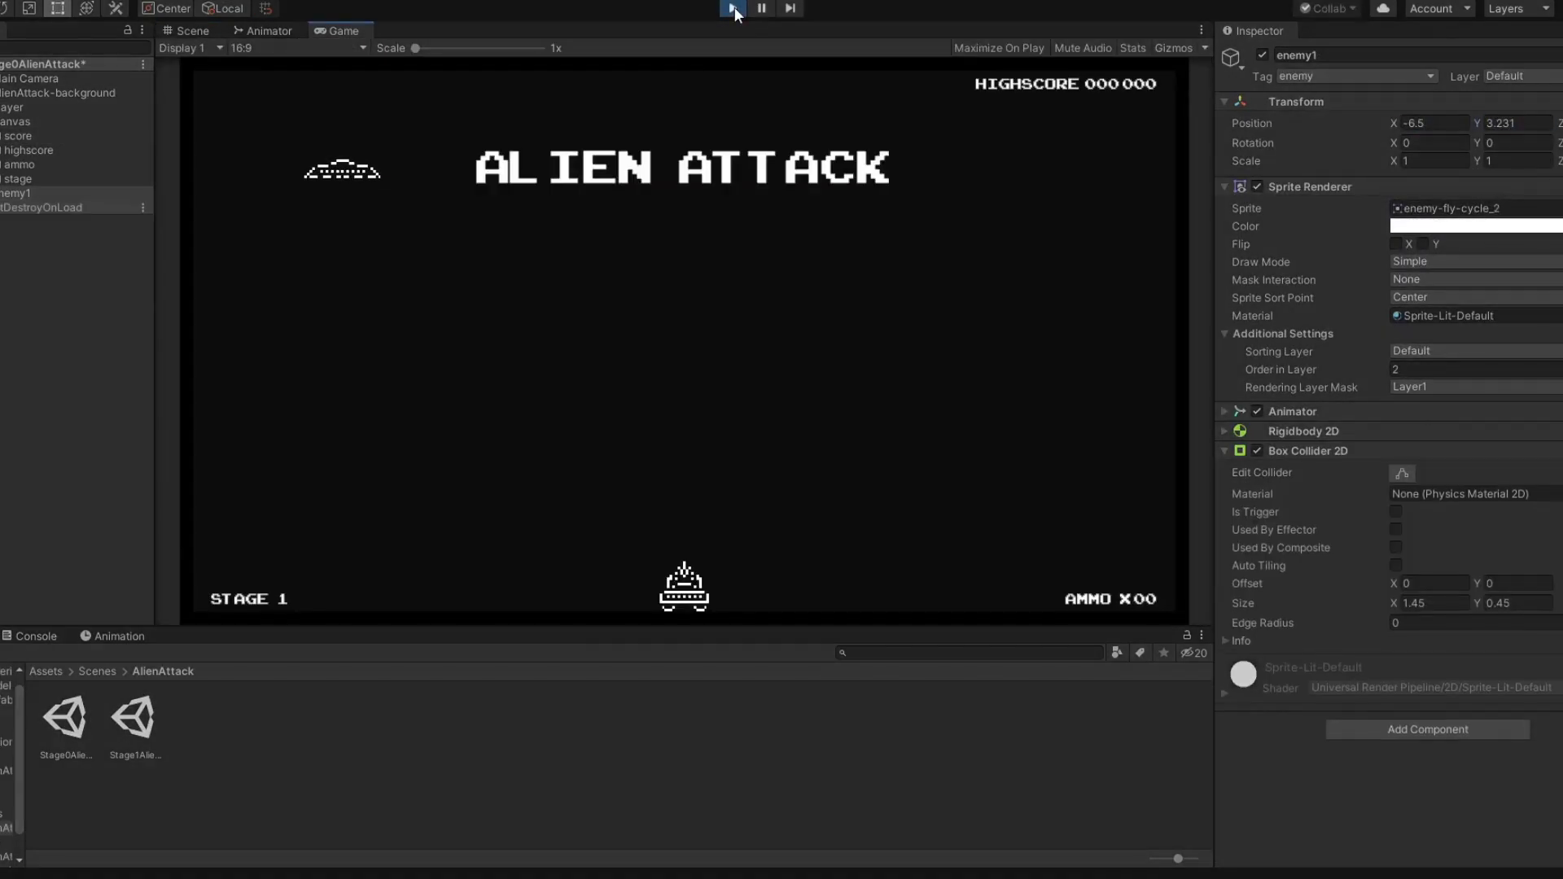
{"action": "left_click", "coordinate": [731, 10]}
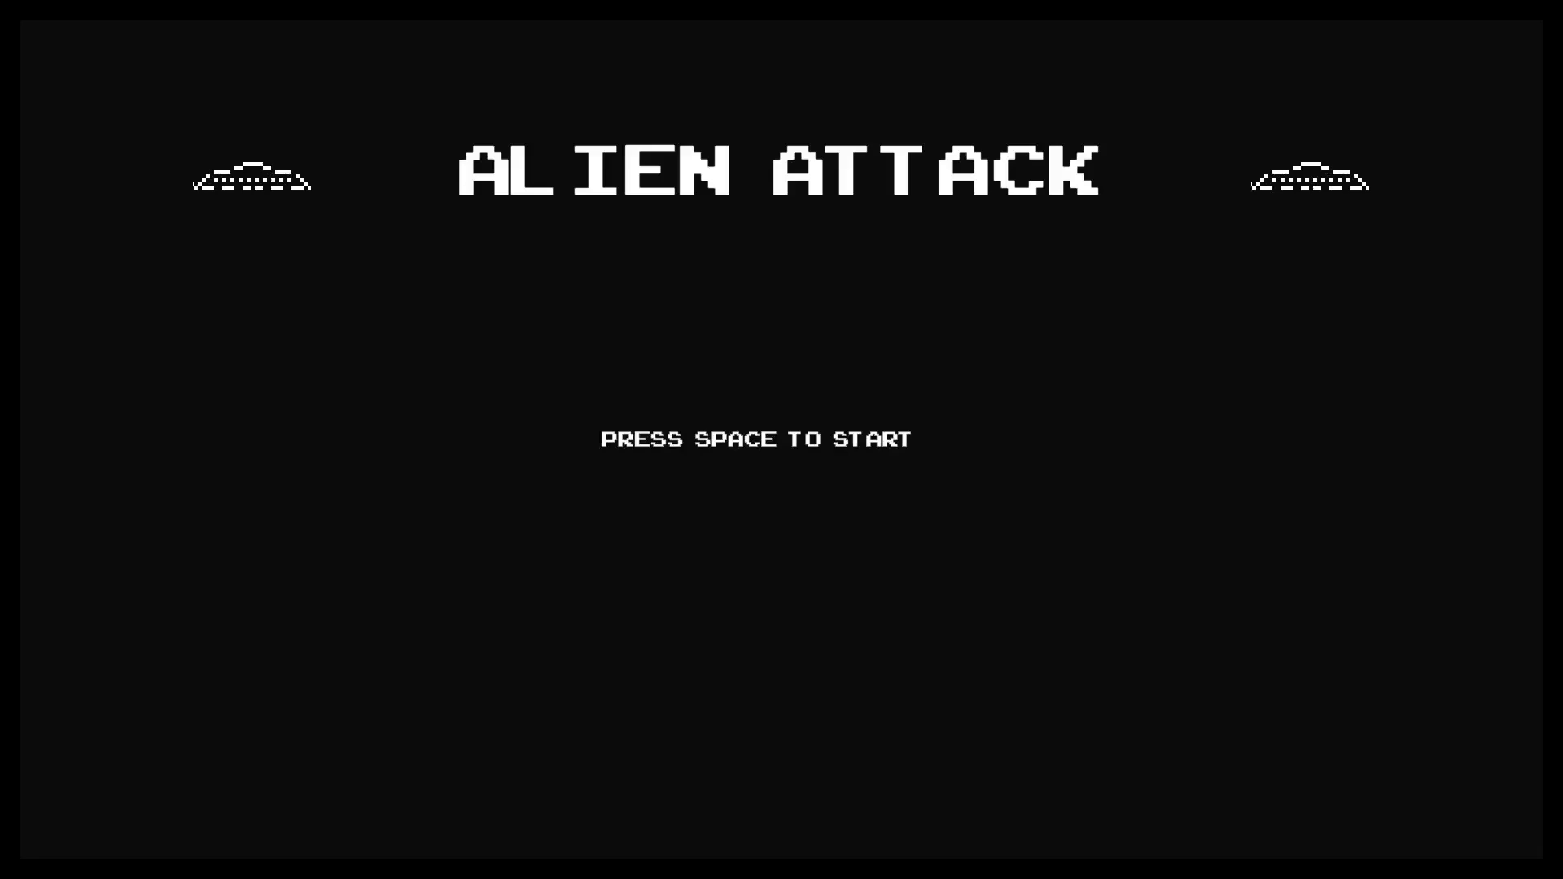
- Start a round from the title screen with Space
{"action": "key", "text": "space"}
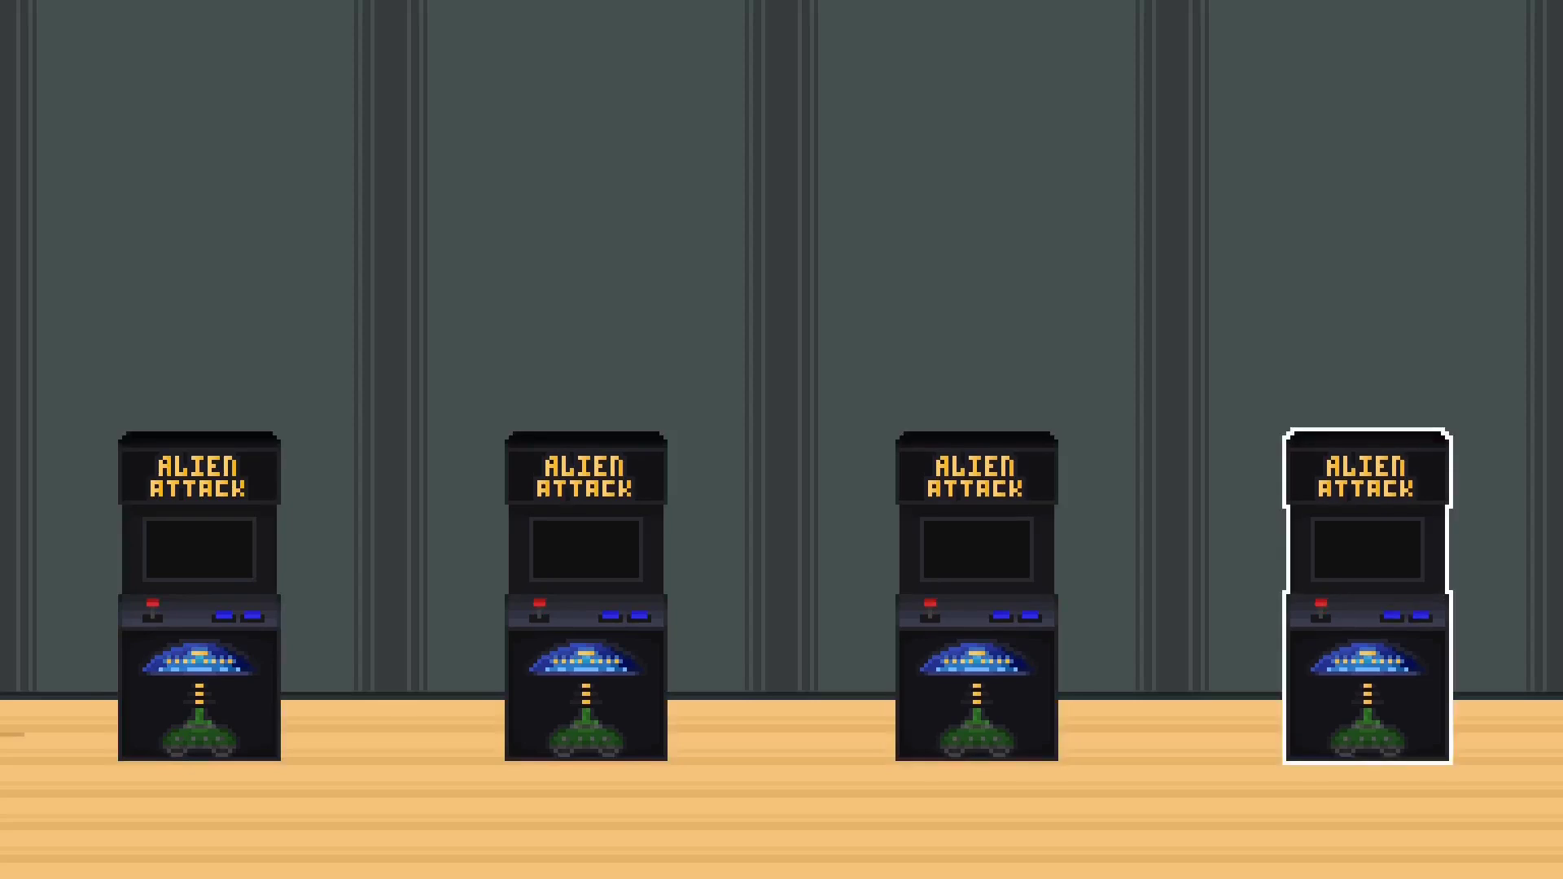
- Select the second arcade cabinet in the hub and launch Alien Attack stage 1 on it
{"action": "left_click", "coordinate": [583, 593]}
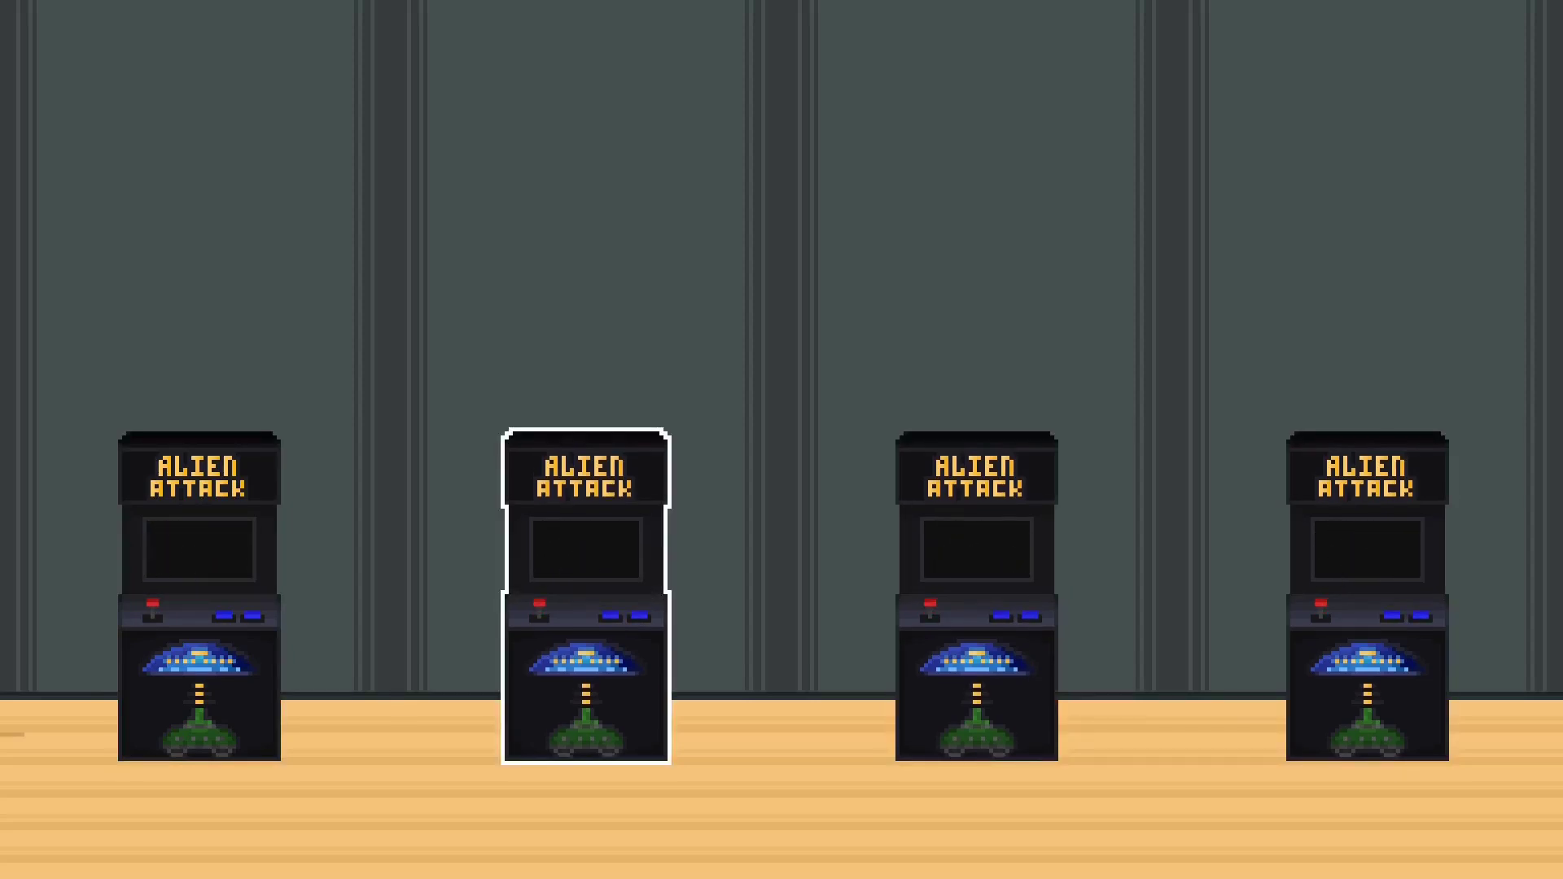
{"action": "left_click", "coordinate": [977, 597]}
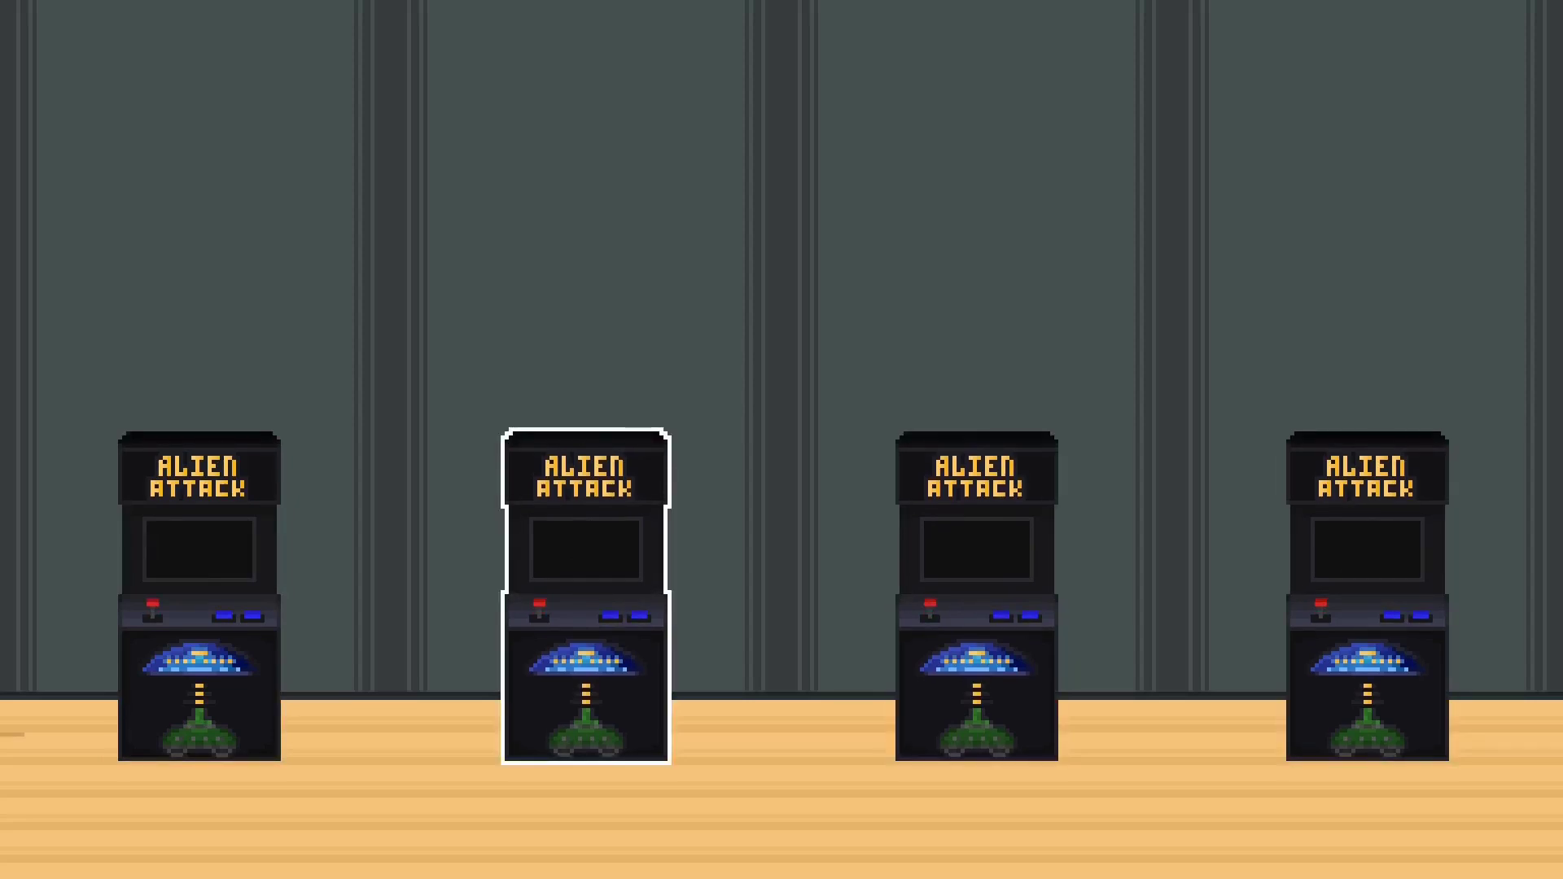
{"action": "left_click", "coordinate": [583, 598]}
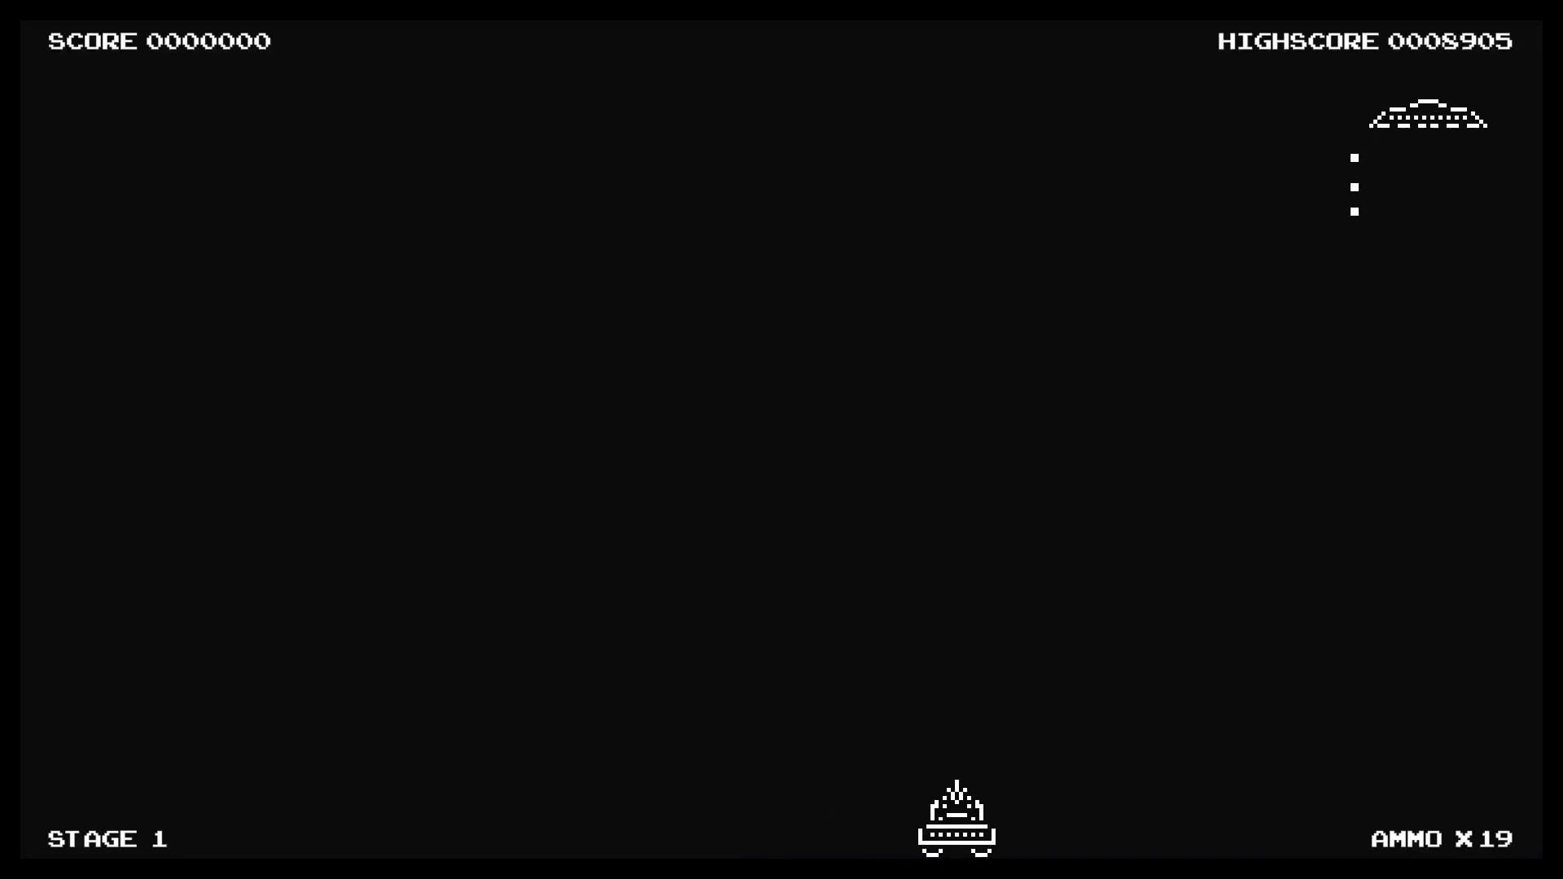